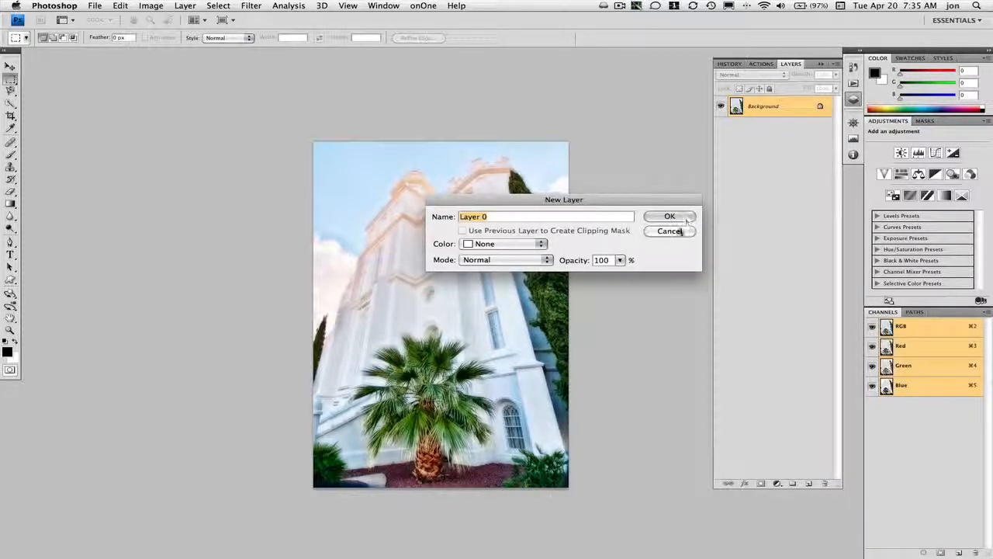
- Convert the Background into Layer 0, then add Layer 1 and fill it white beneath the photo
left_click(669, 216)
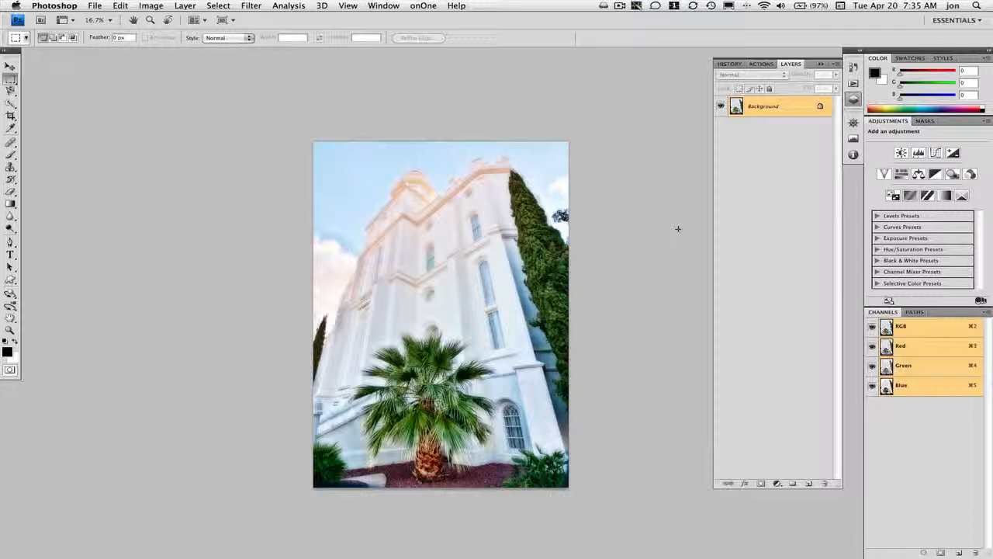
mouse_move(799, 136)
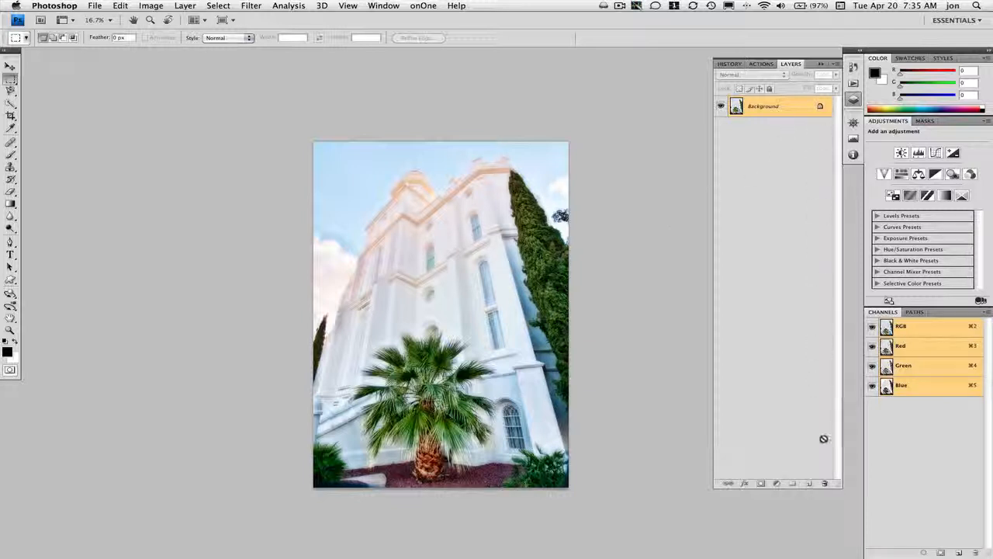
double_click(763, 106)
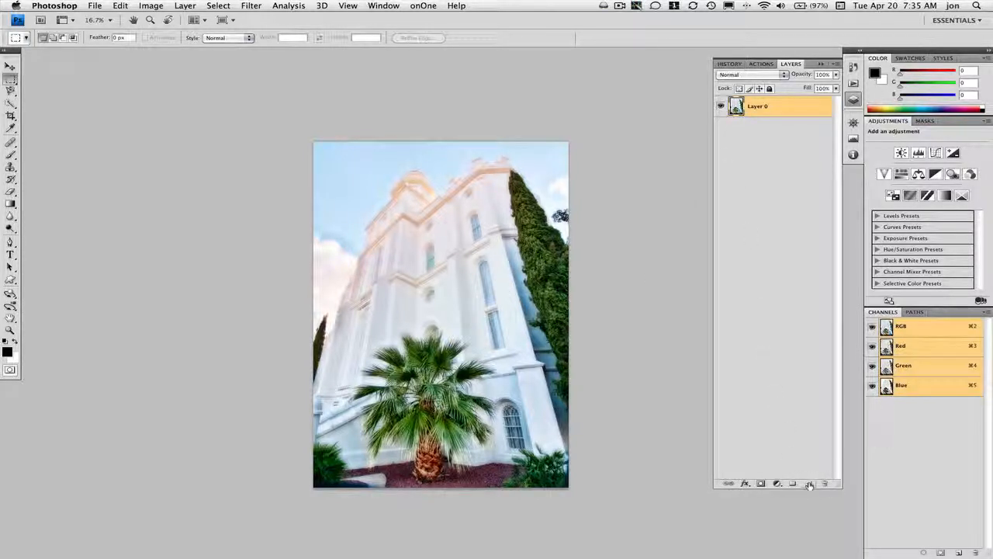
key("cmd+shift+n")
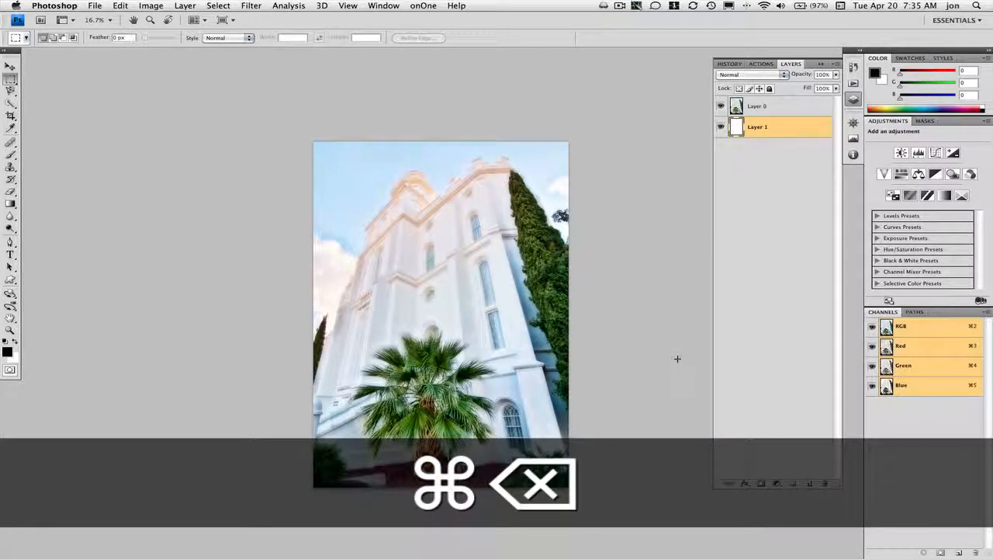
key("cmd+backspace")
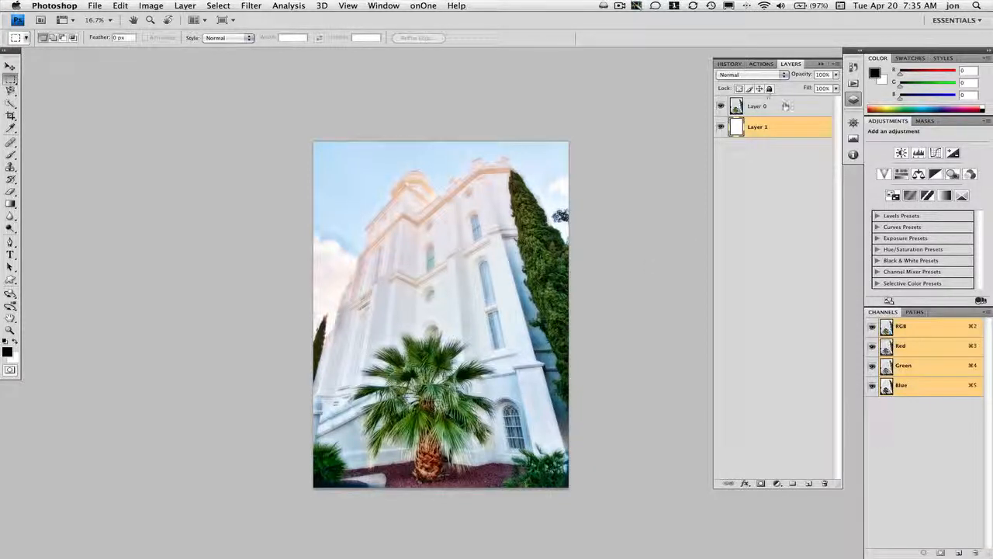
- Apply an Inner Glow layer style to Layer 0 with blend mode set to Normal
left_click(769, 106)
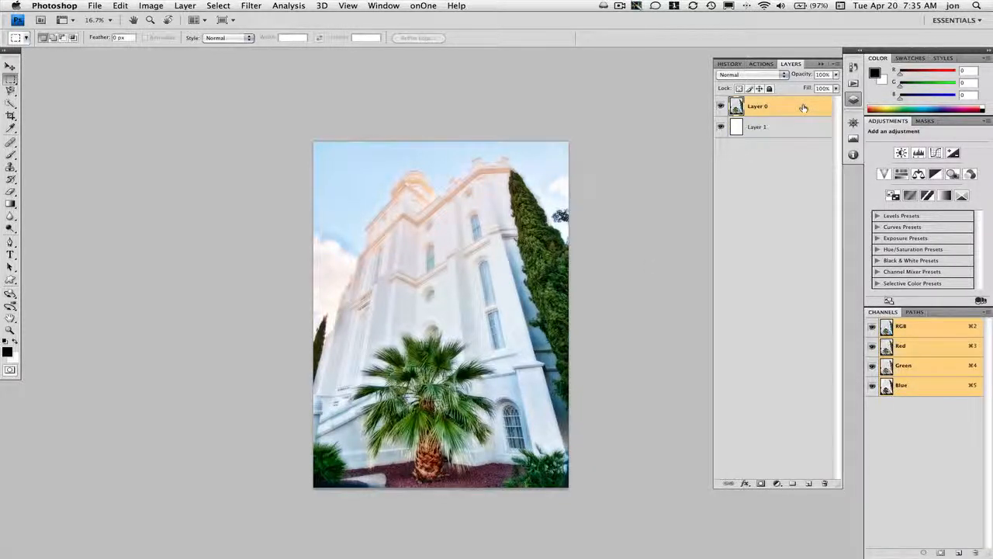
double_click(757, 106)
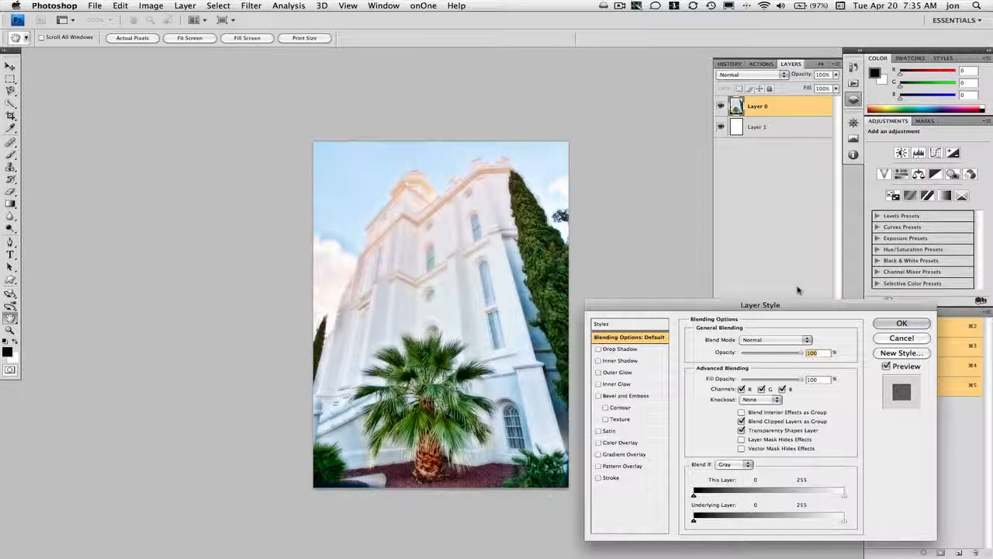
mouse_move(617, 372)
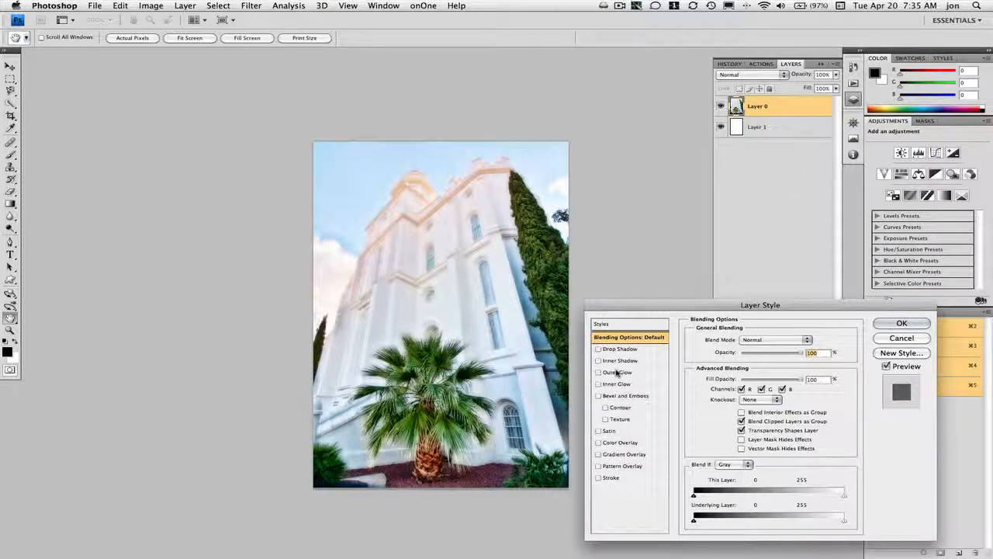
left_click(619, 383)
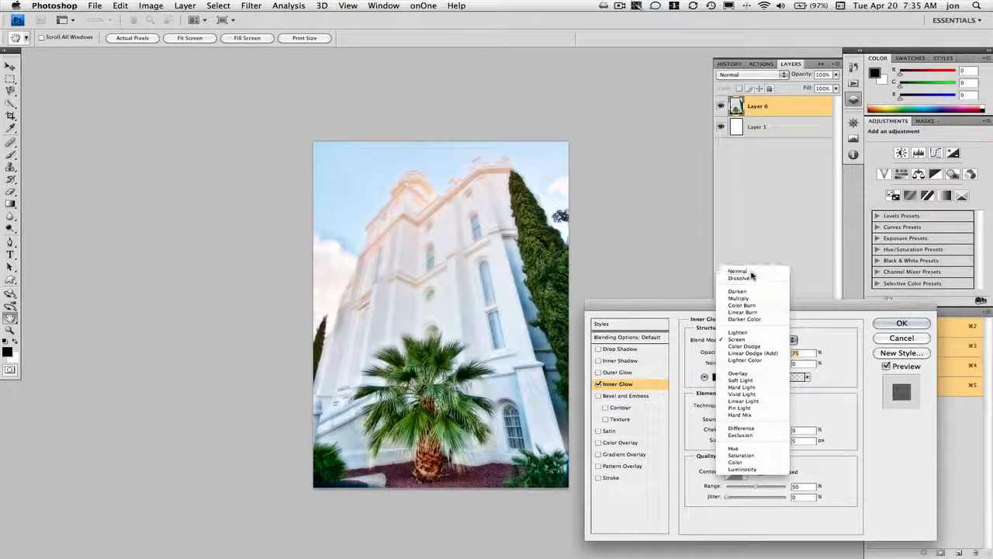
left_click(738, 270)
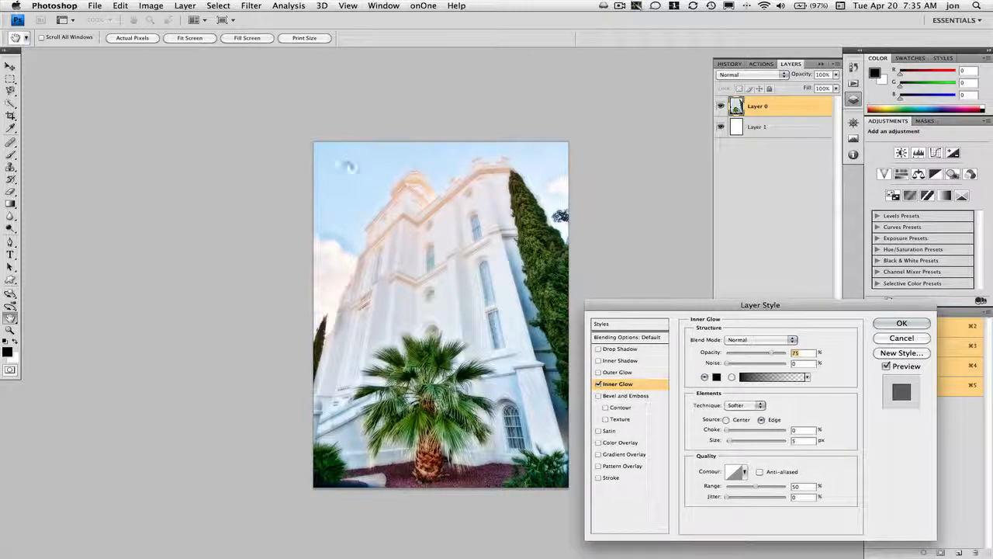
left_click(902, 323)
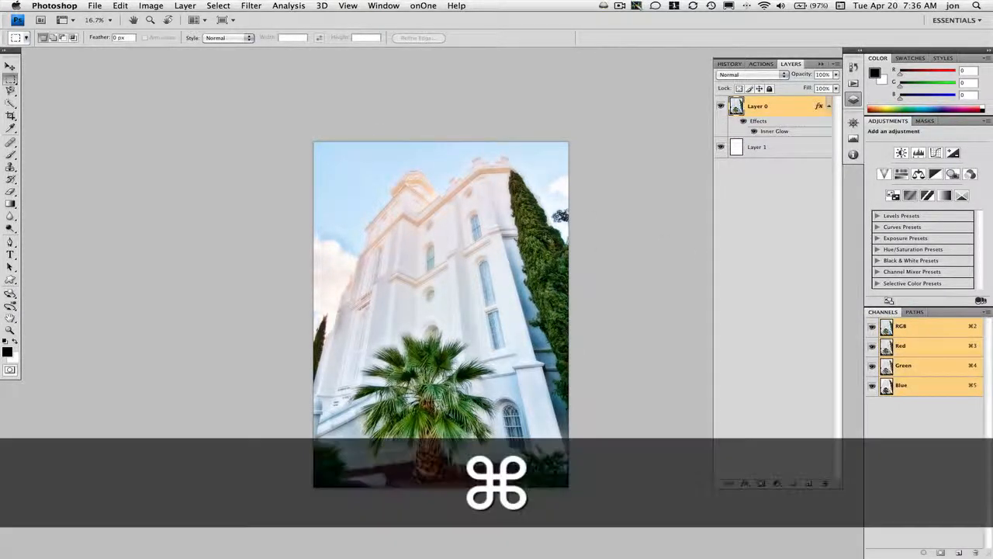
- Scale the photo down proportionally from its centre with Free Transform, leaving a white border
key("cmd+t")
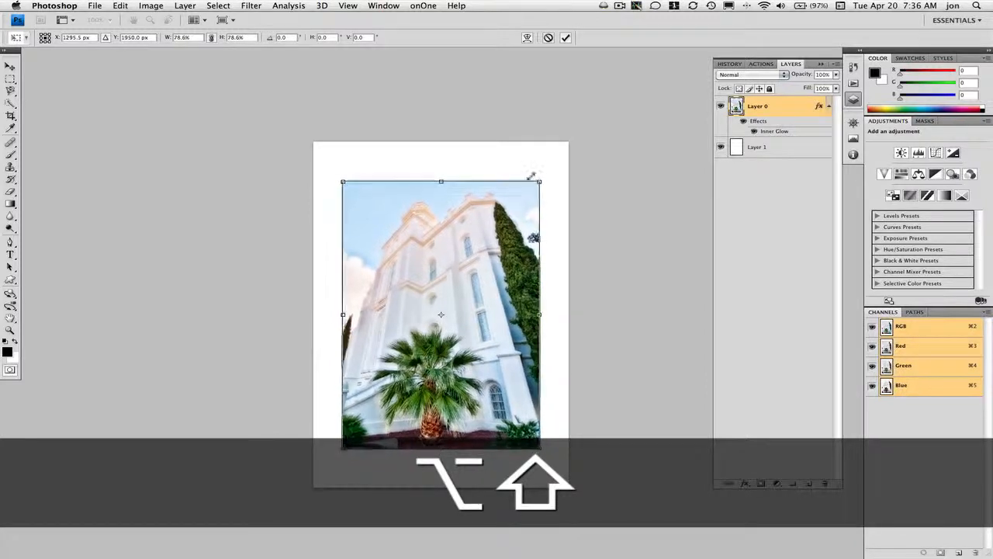
left_click_drag(539, 182, 534, 190)
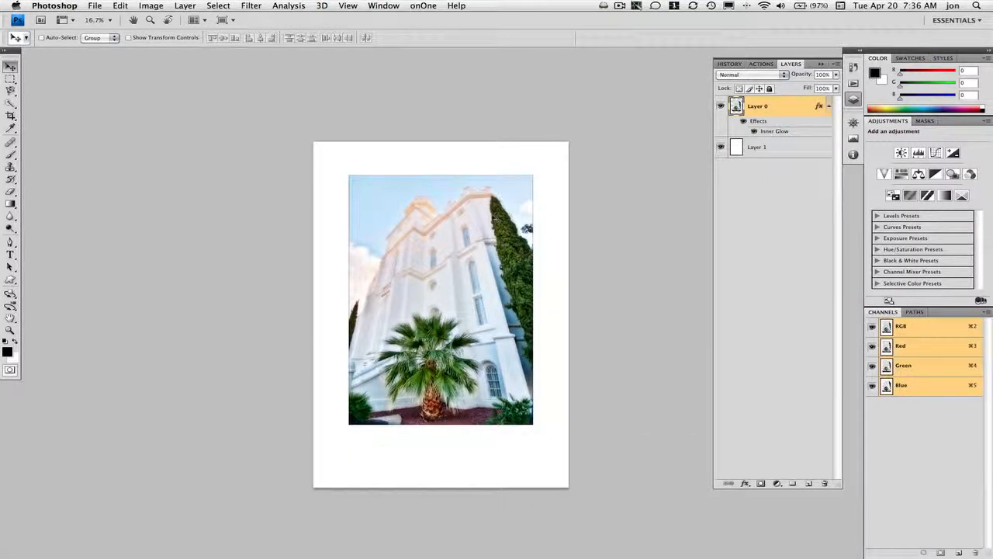
- Create Layer 2, fill the photo-shaped selection with white and deselect, ready for its own Inner Glow
key("cmd+shift+n")
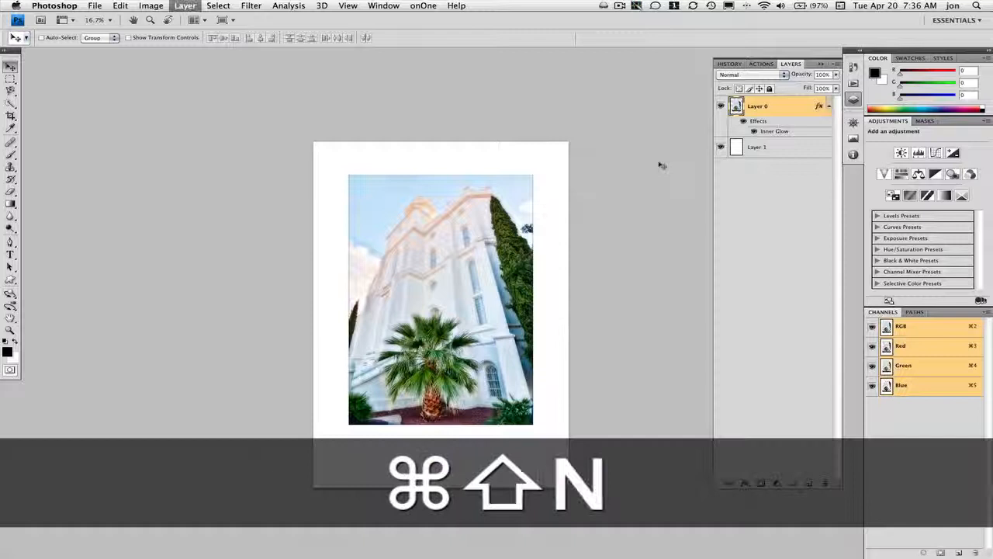
key("cmd+shift+n")
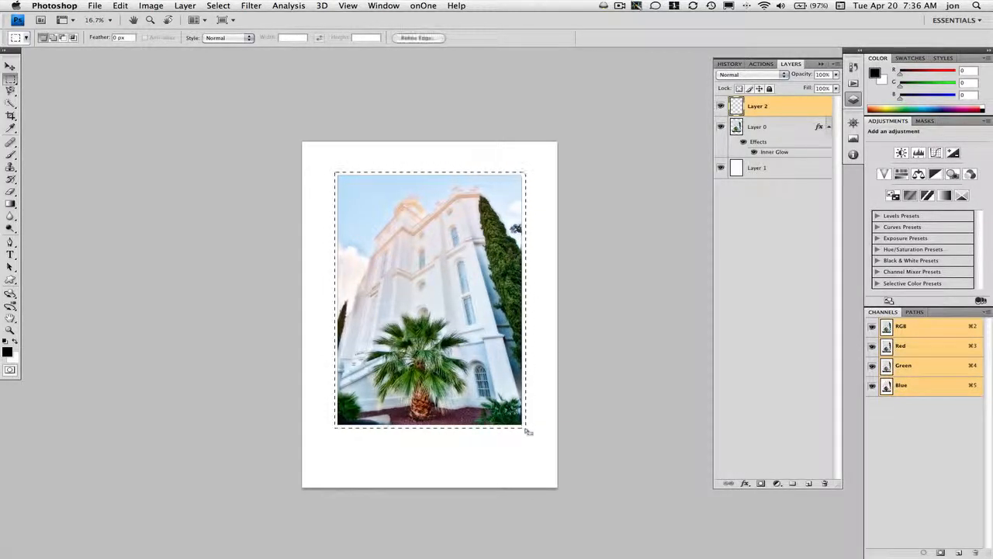
key("cmd+backspace")
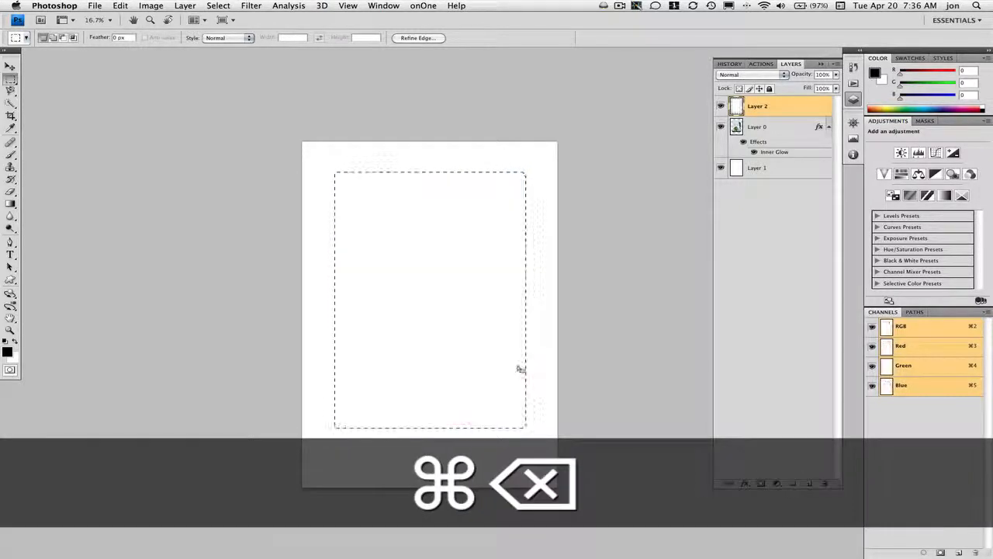
key("cmd+d")
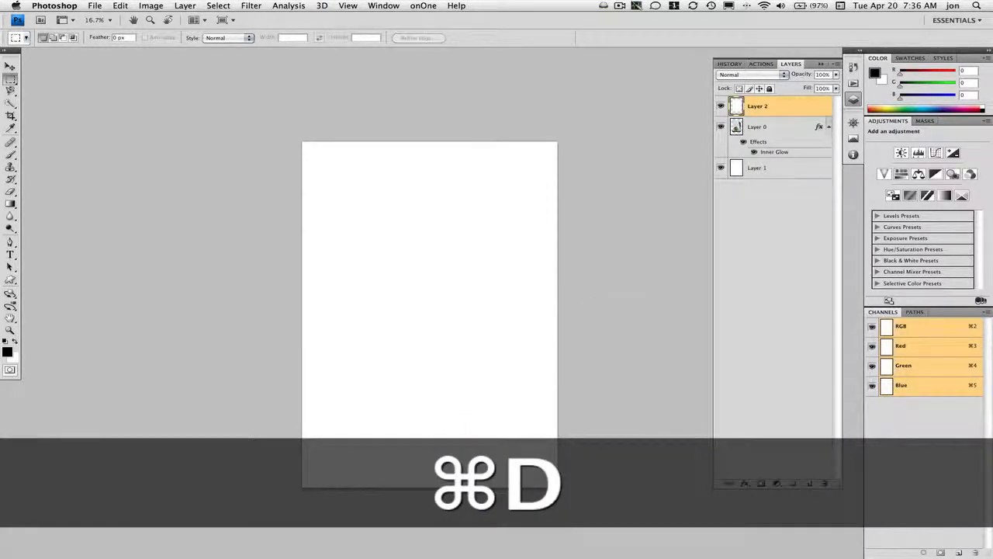
key("cmd+d")
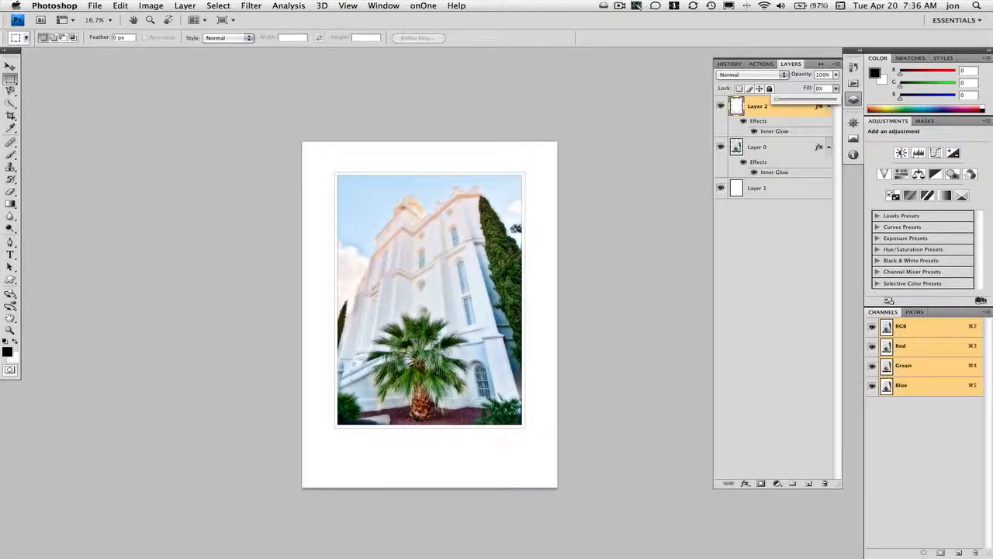
- Check the matte edge up close, then select Layer 2 and Layer 0 together to move them up
key("cmd+space")
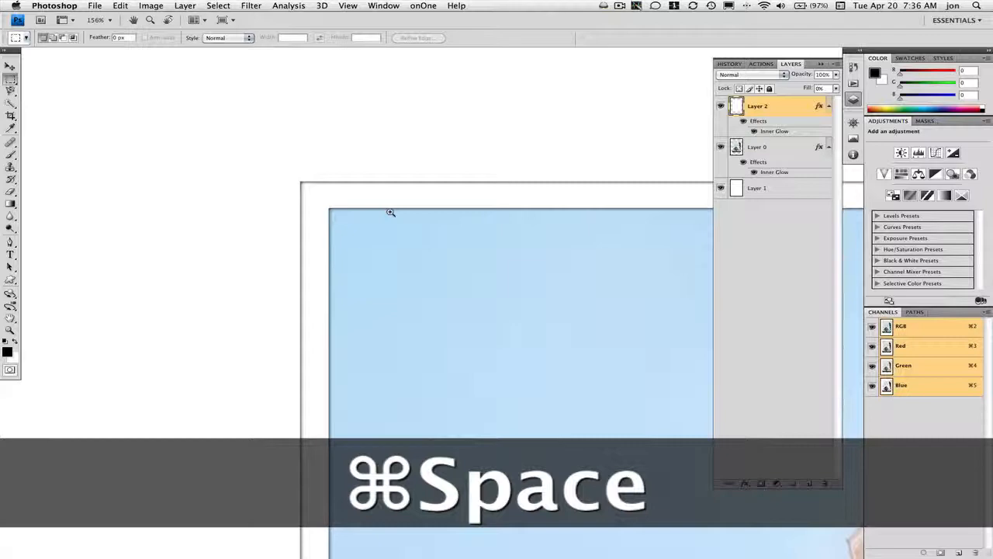
key("cmd+alt+space")
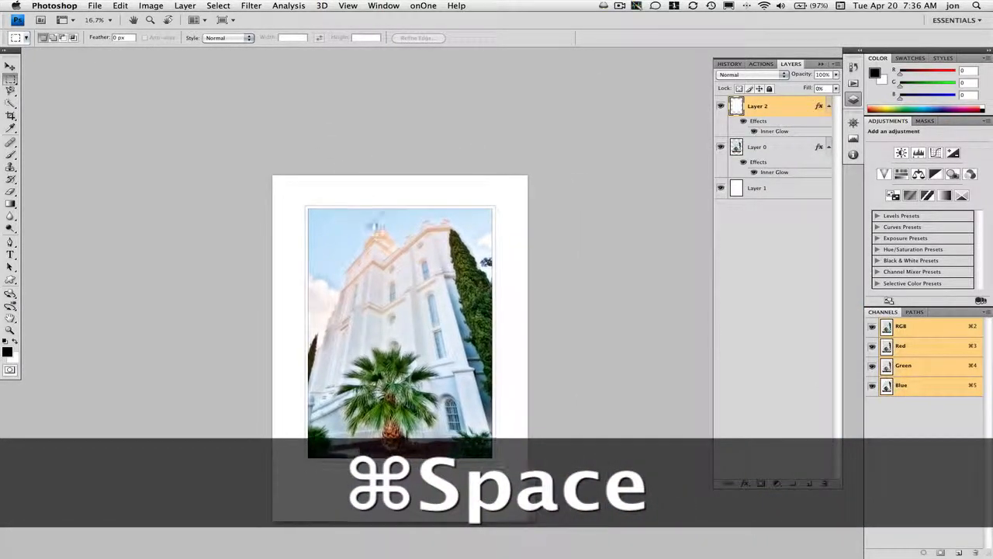
left_click(763, 147)
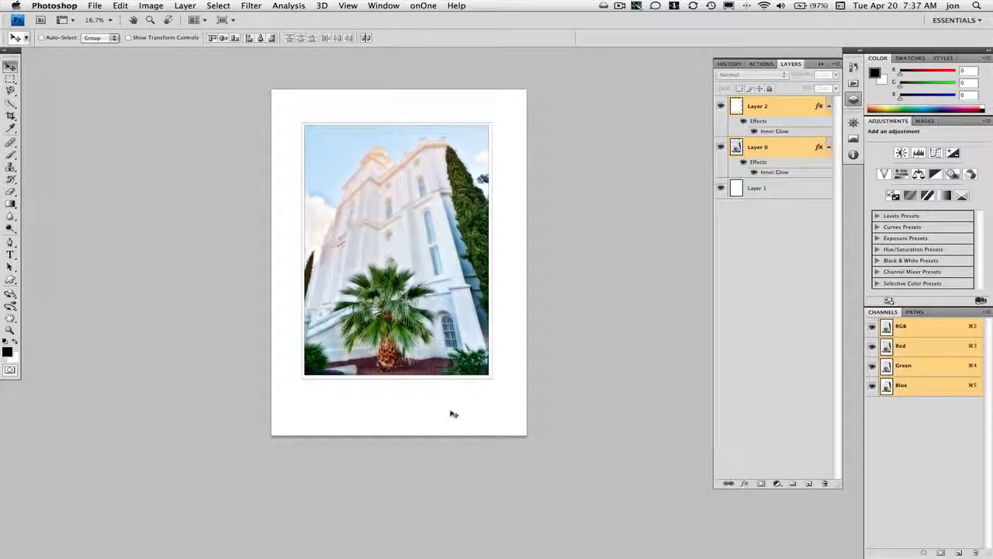
- Add a vertical guide at 50% and start a text layer on it below the photo
left_click(347, 7)
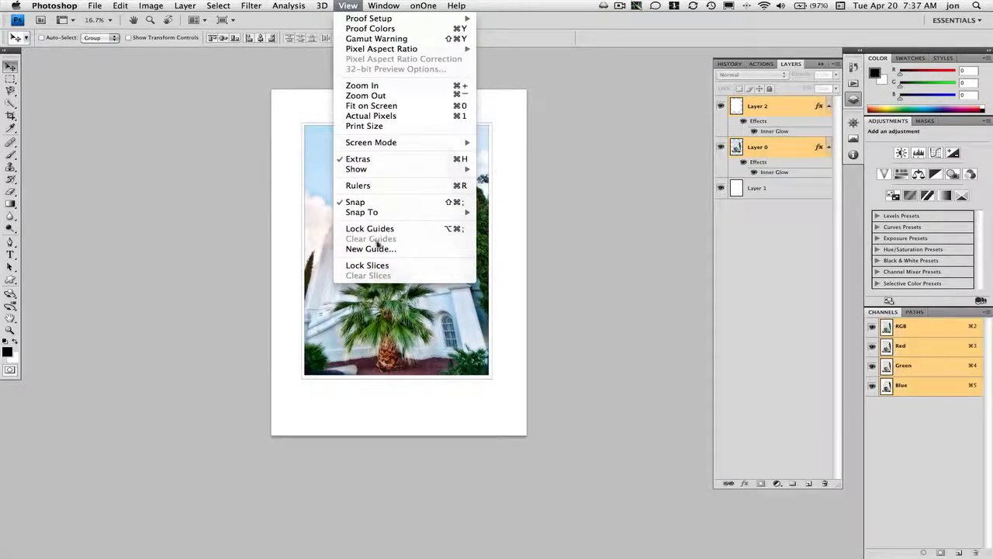
left_click(369, 249)
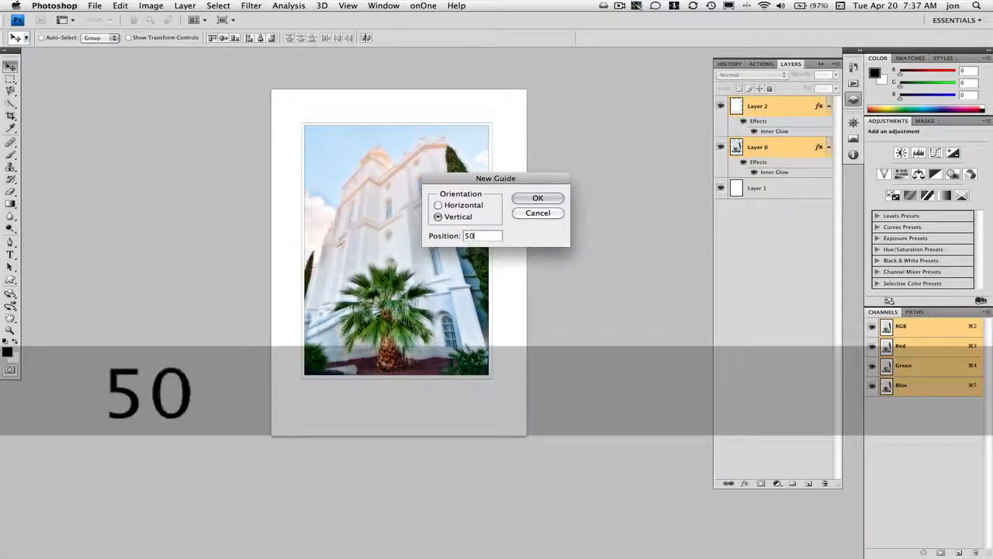
left_click(537, 198)
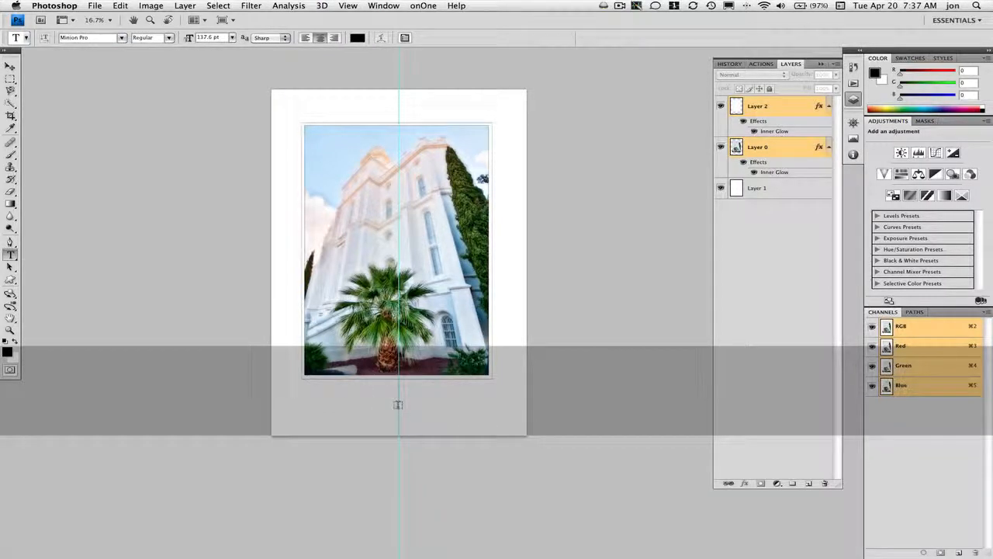
left_click(397, 407)
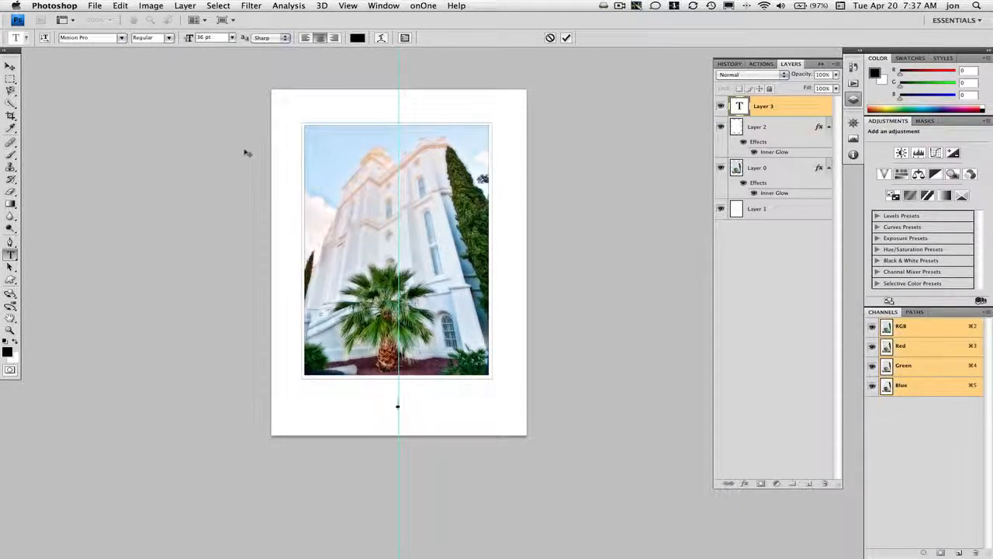
- Enter the caption 'St. George, Utah' in Trajan Pro, commit it, hide guides and fit the page to screen
type("St. George")
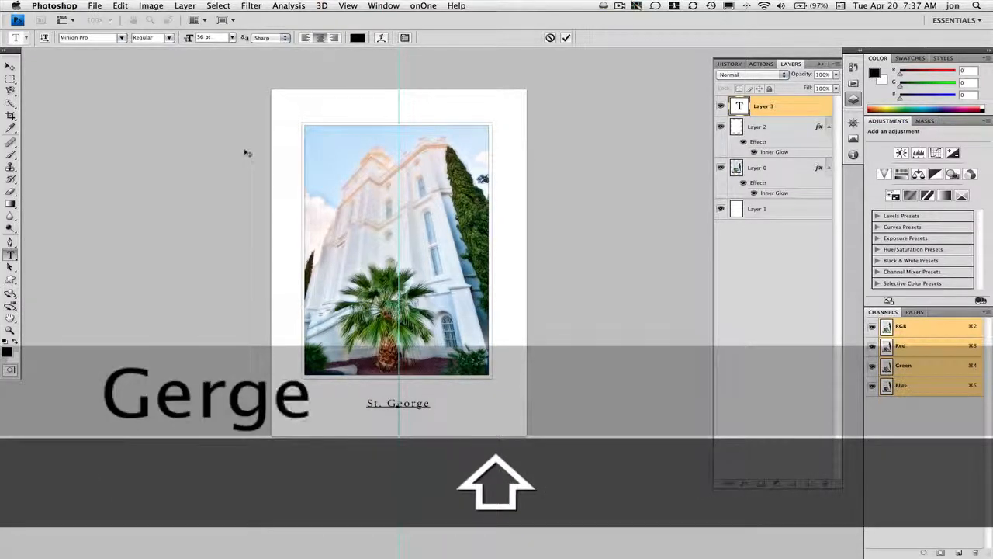
key("cmd+a")
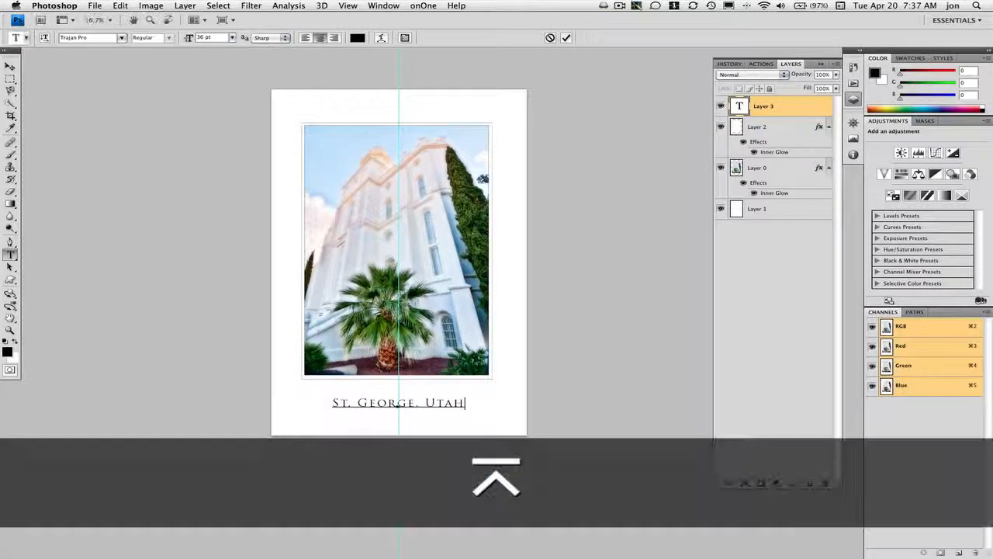
left_click(567, 37)
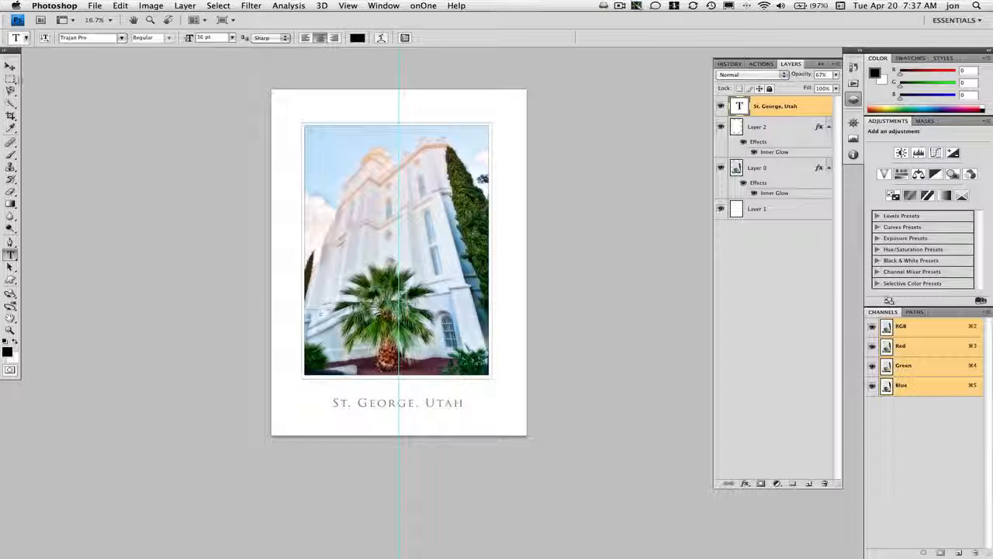
key("cmd+h")
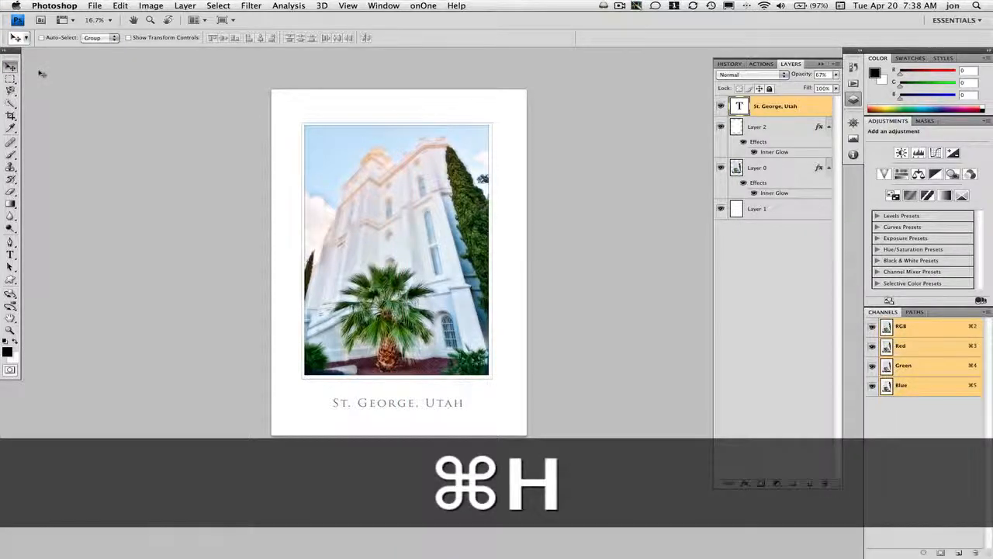
key("cmd+0")
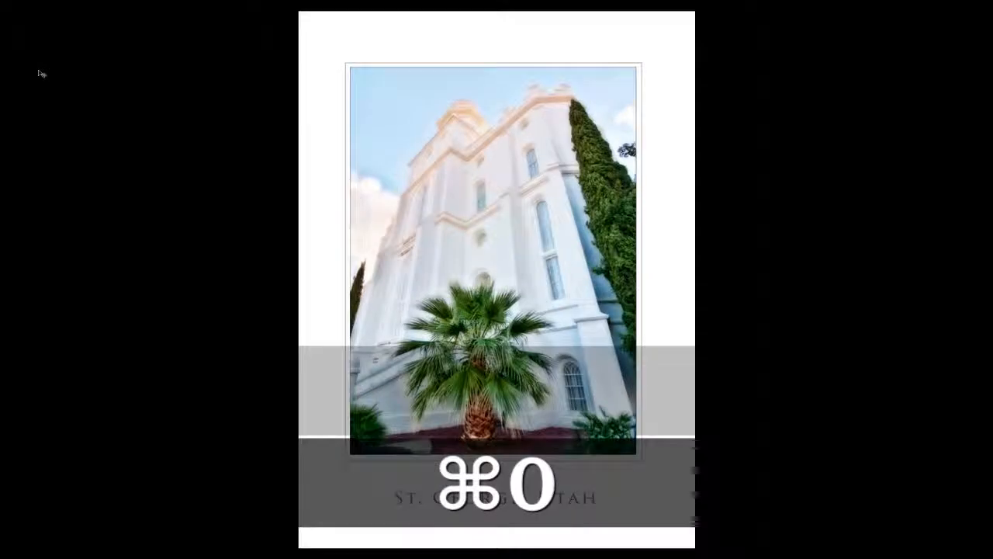